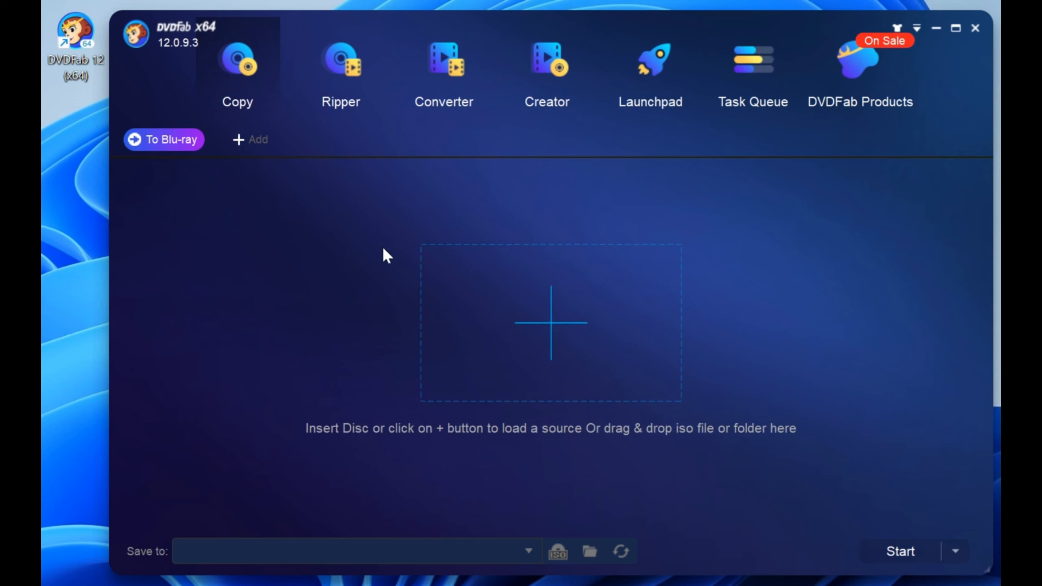
mouse_move(340, 64)
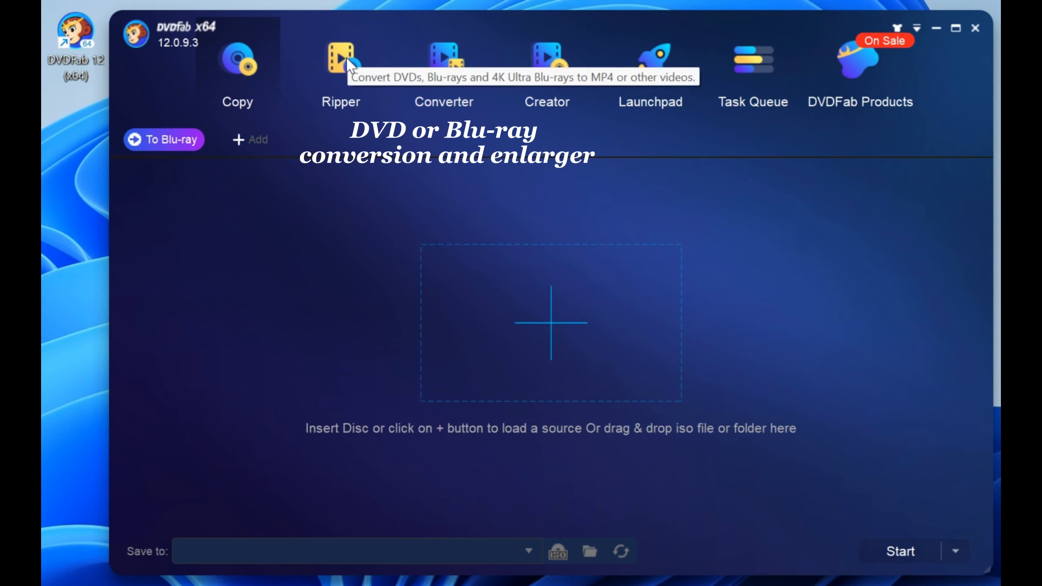
mouse_move(377, 105)
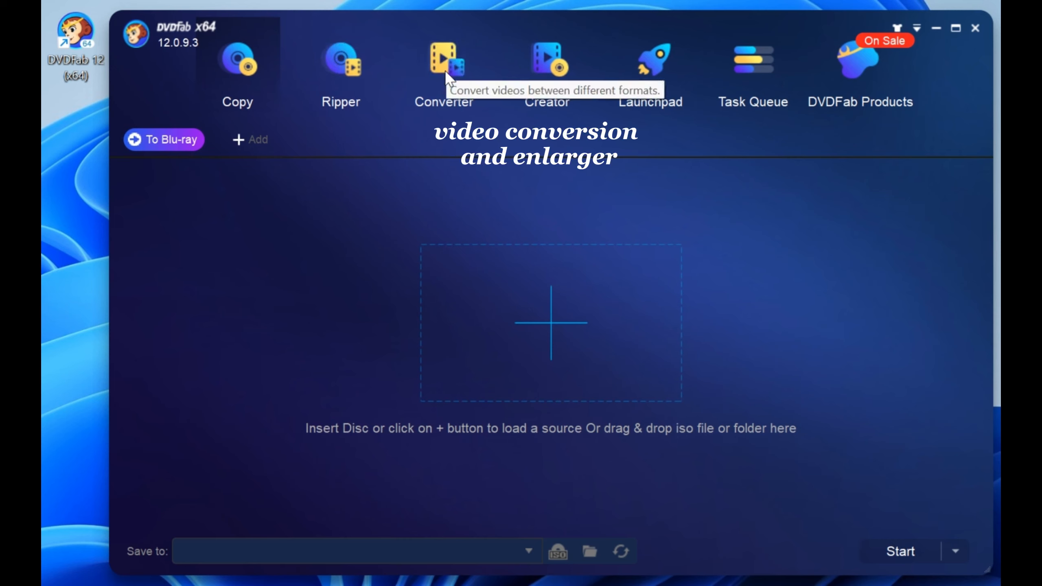
mouse_move(356, 73)
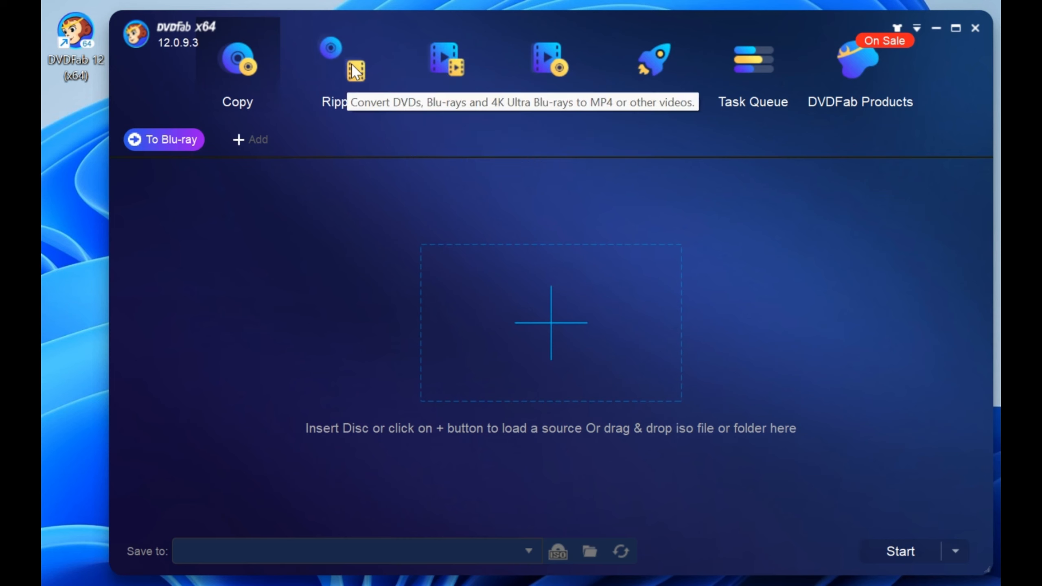
Switch to the Ripper module so the DVD can be ripped into video files.
left_click(340, 61)
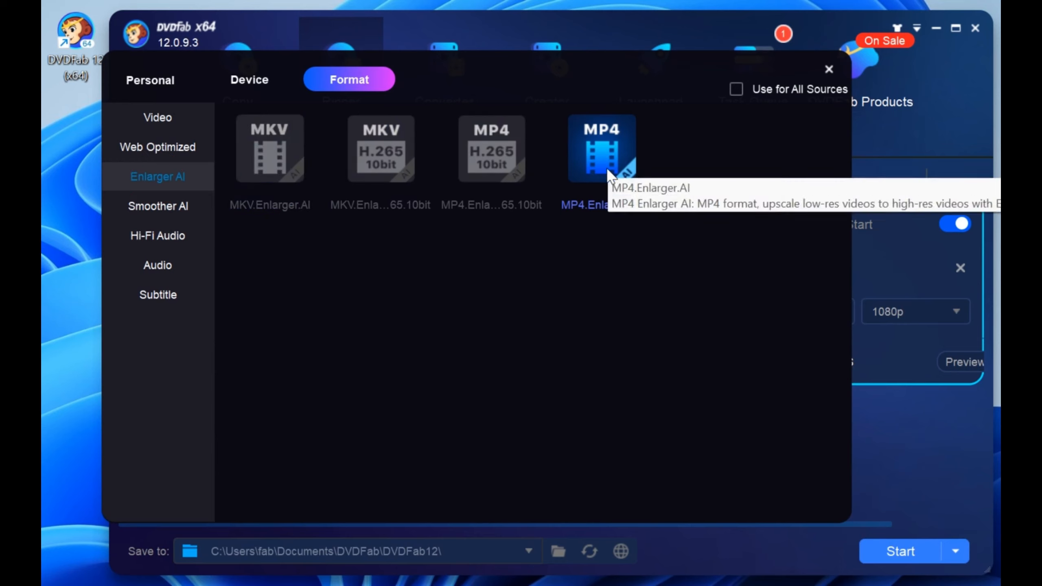
Choose the MP4.Enlarger.AI 1080p profile and show the chapter range selectors for chapters 1–28.
left_click(602, 147)
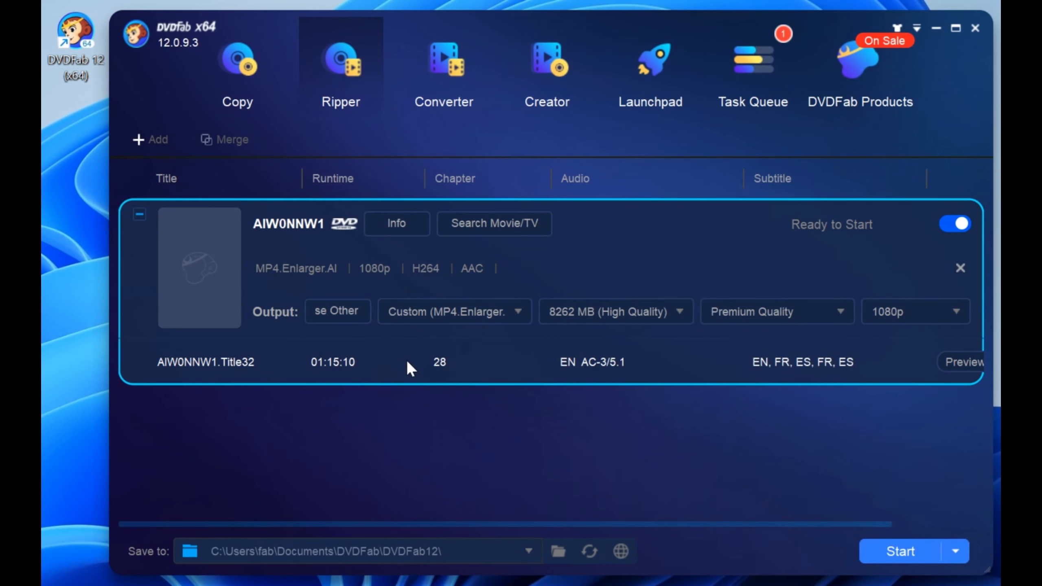
left_click(440, 363)
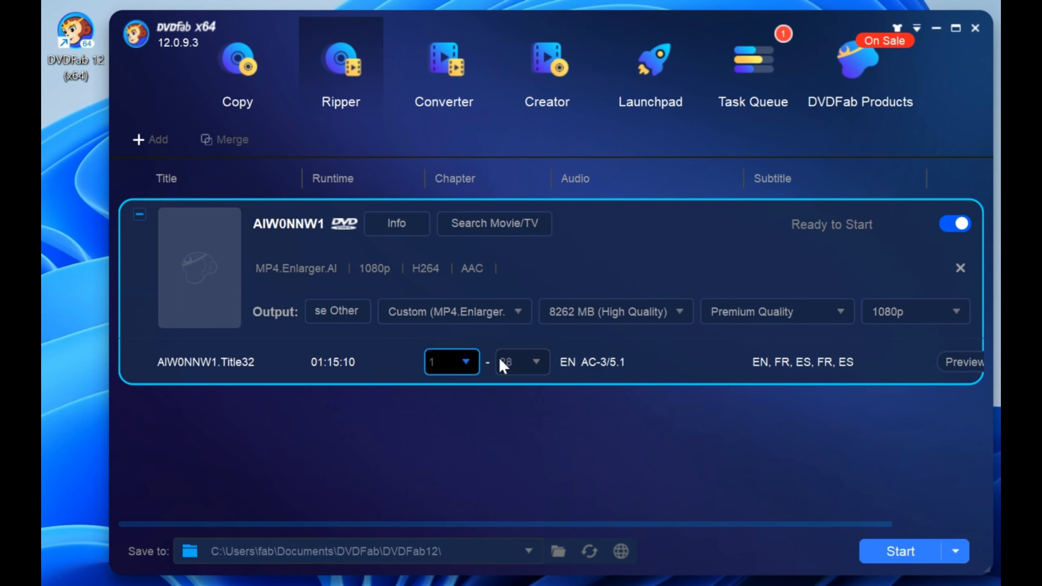